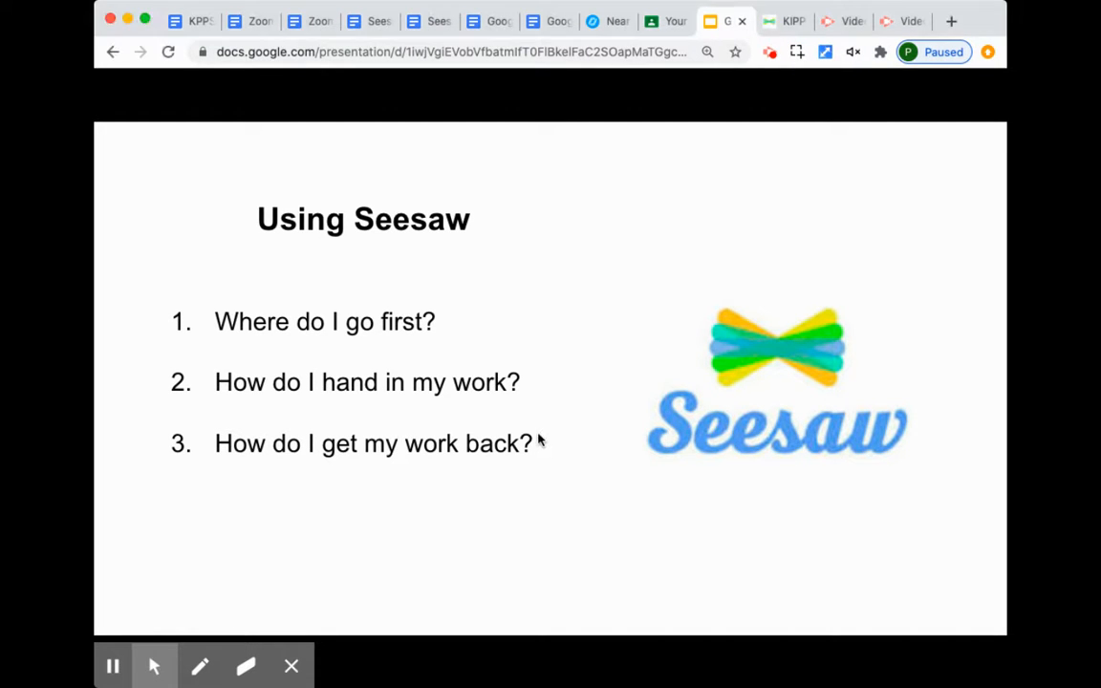
Advance the slide animation to box question 3, 'How do I get my work back?'.
{"action": "left_click", "coordinate": [373, 442]}
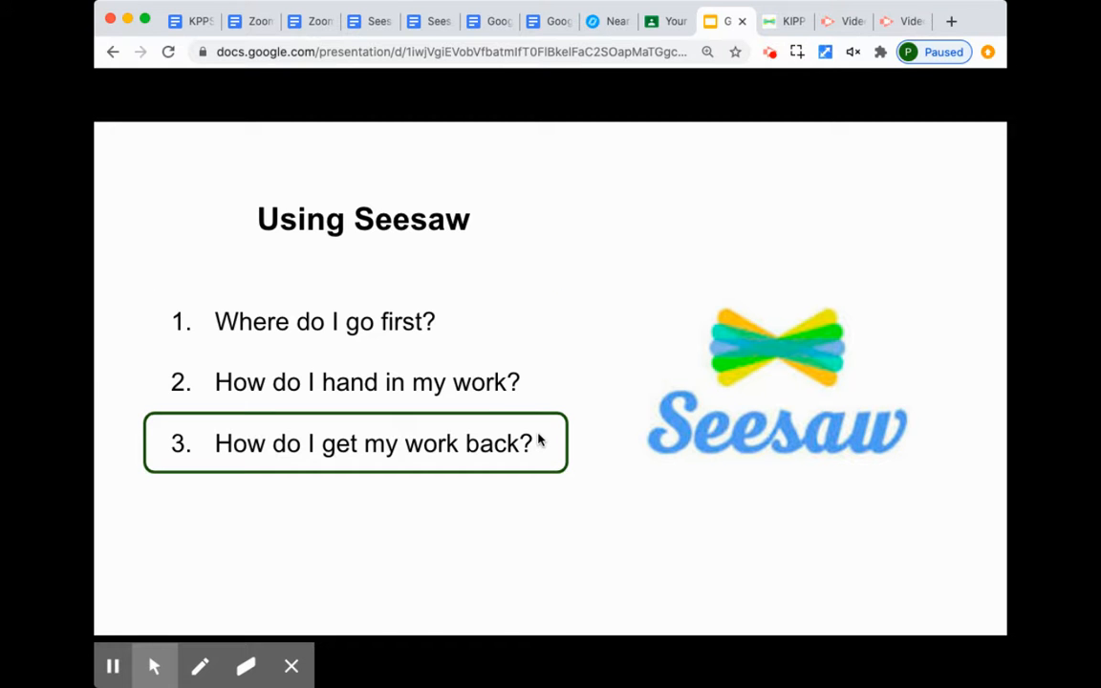
{"action": "mouse_move", "coordinate": [783, 21]}
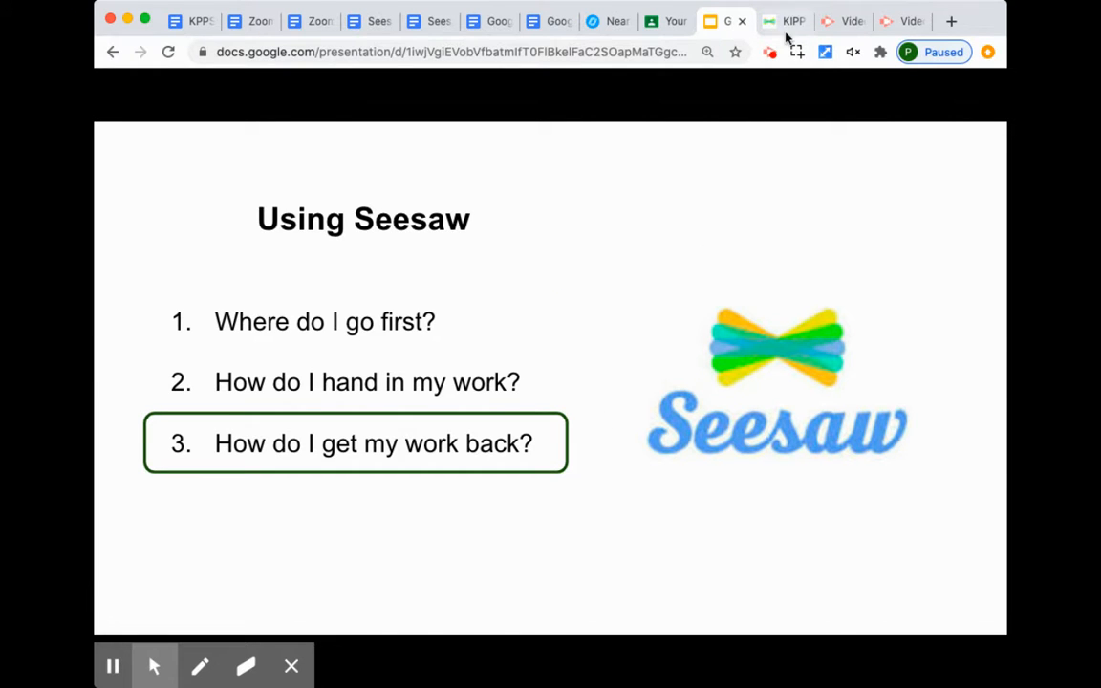
{"action": "left_click", "coordinate": [785, 21]}
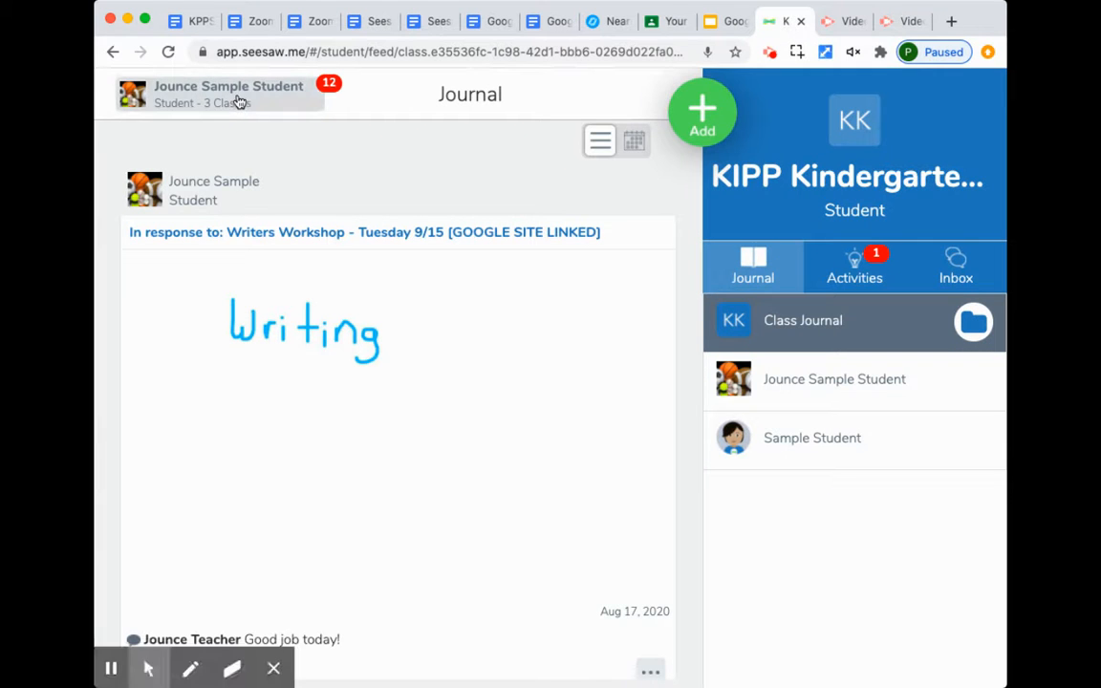
{"action": "left_click", "coordinate": [228, 94]}
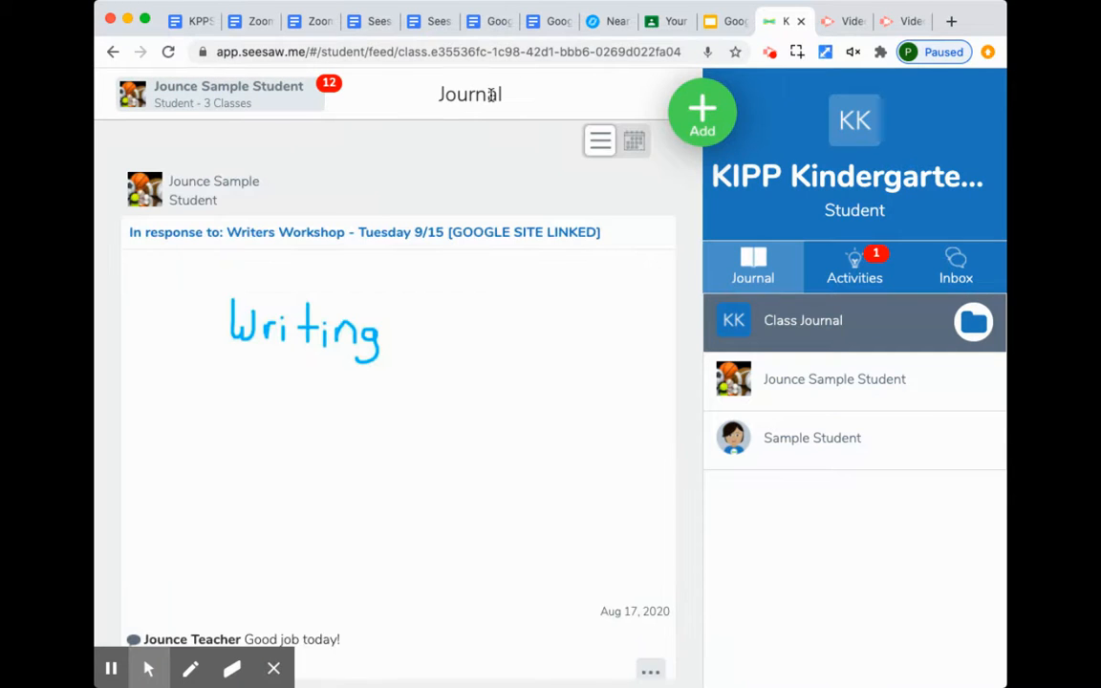
{"action": "mouse_move", "coordinate": [478, 209]}
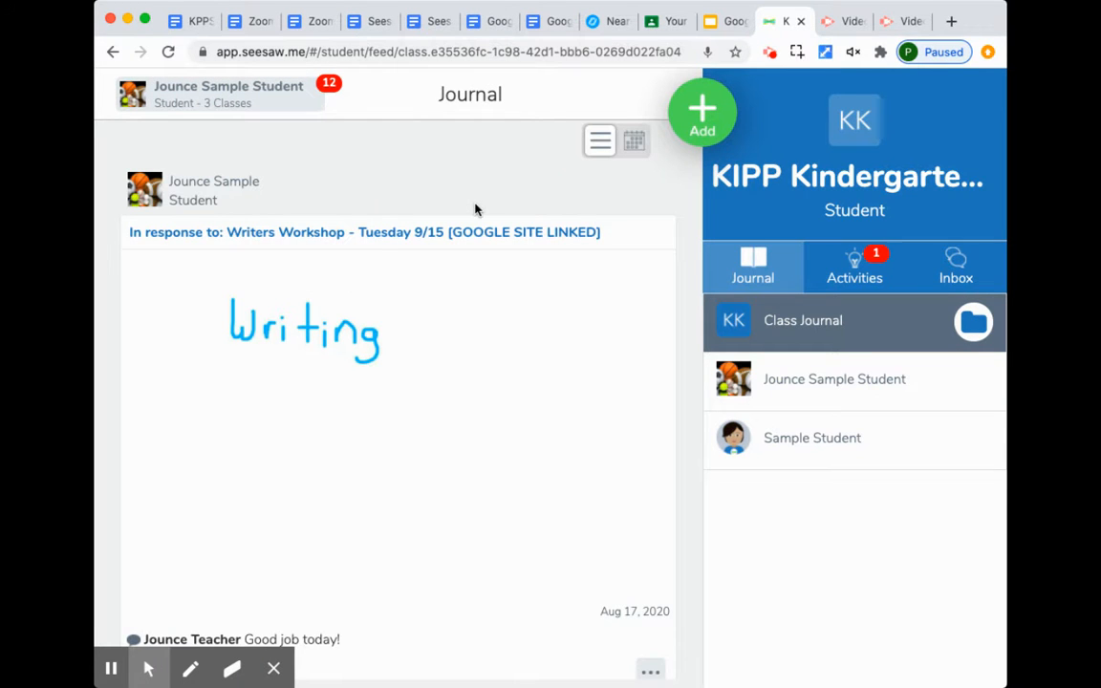
{"action": "mouse_move", "coordinate": [490, 320]}
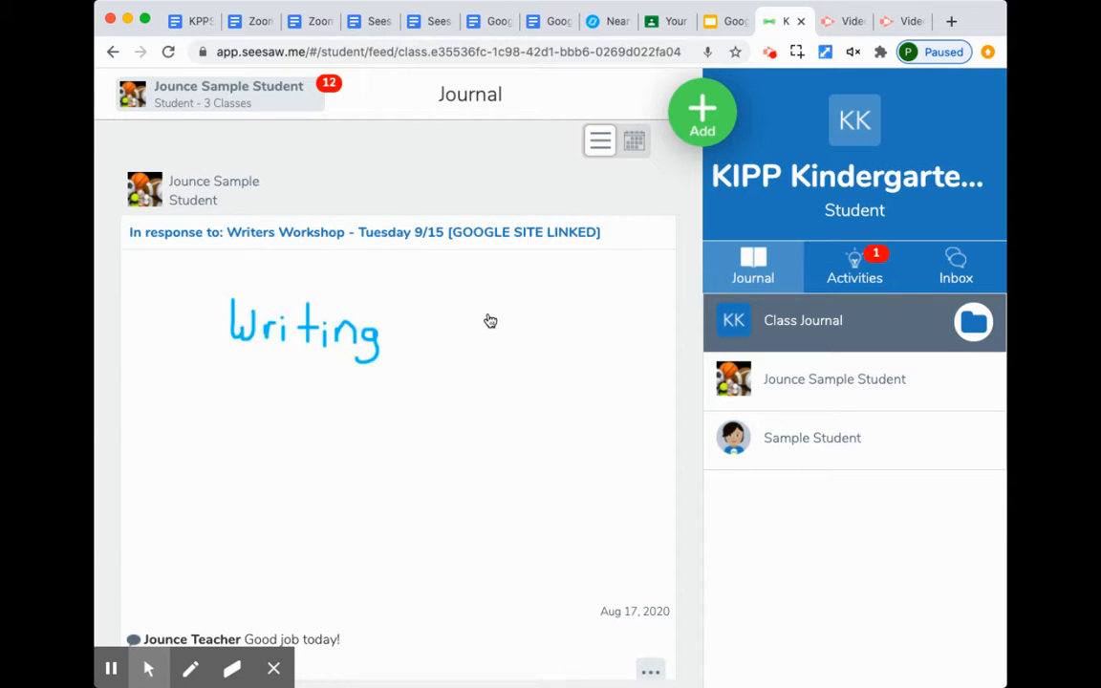
{"action": "mouse_move", "coordinate": [456, 322]}
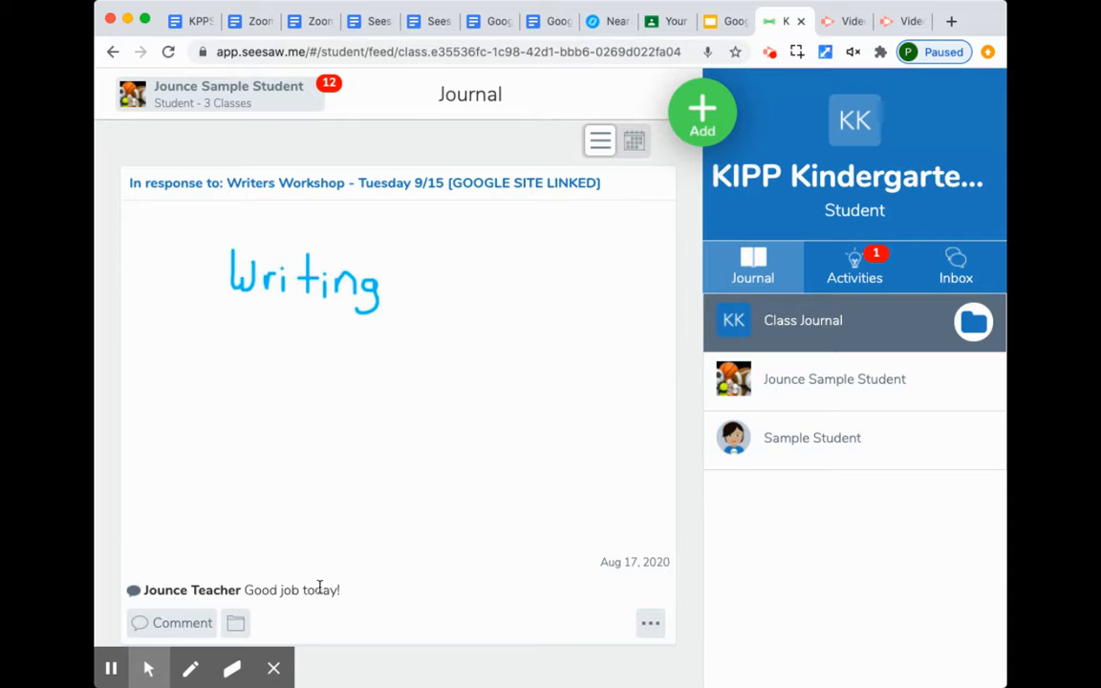
{"action": "mouse_move", "coordinate": [350, 491]}
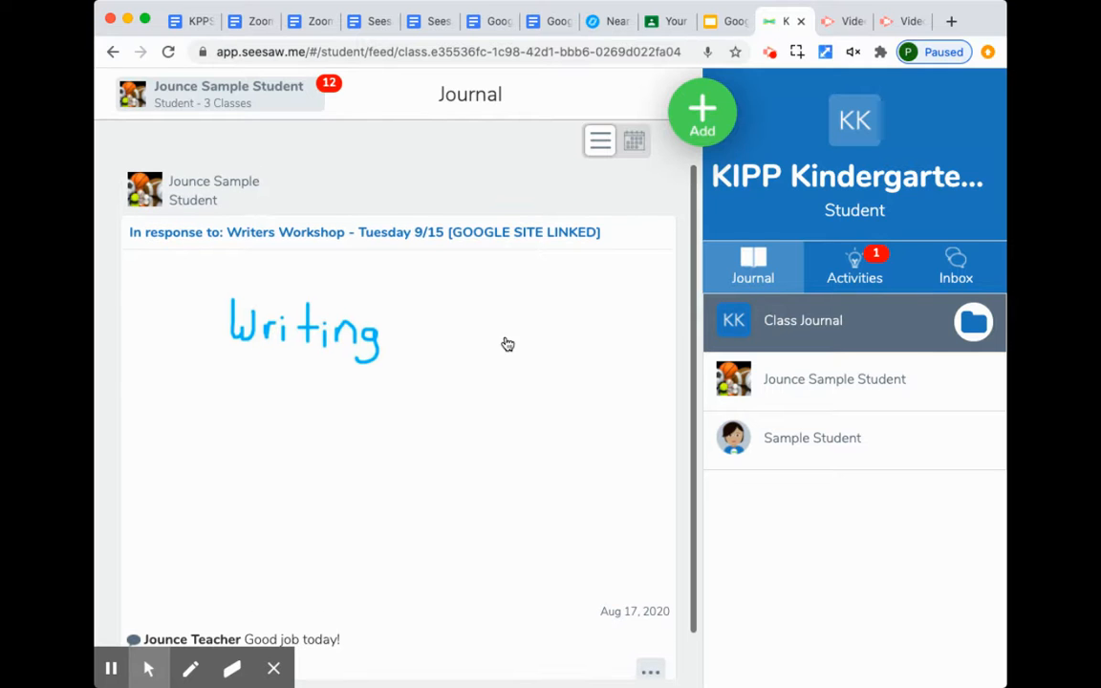
Show Activities filtered to Done and scroll through the completed assignments.
{"action": "left_click", "coordinate": [853, 268]}
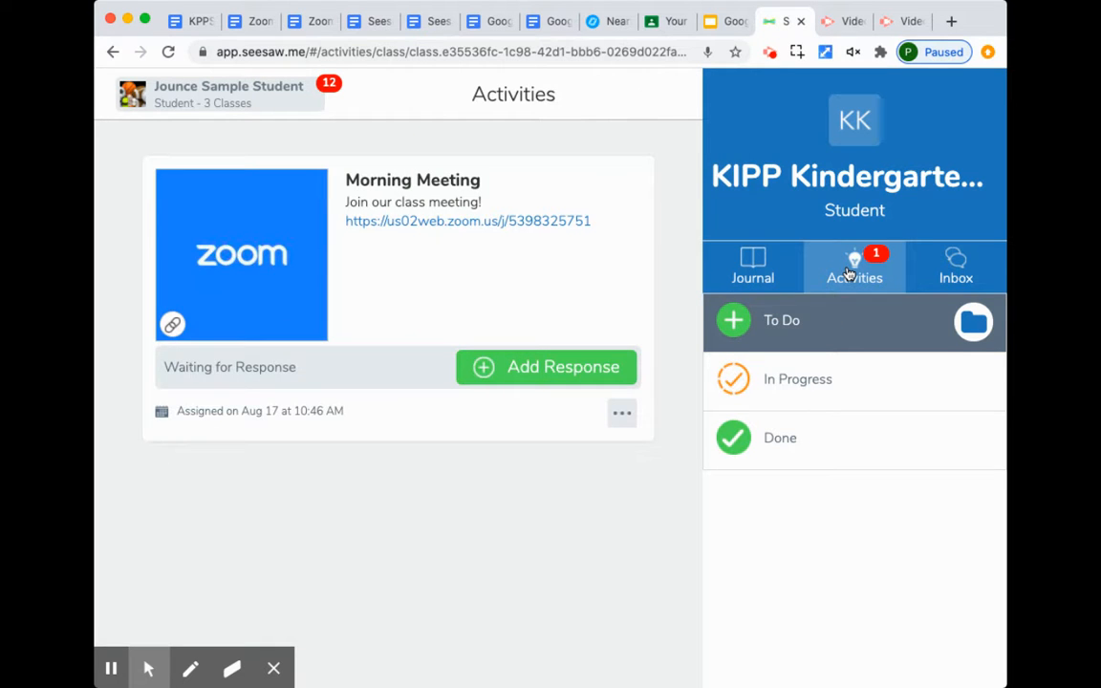
{"action": "mouse_move", "coordinate": [584, 526]}
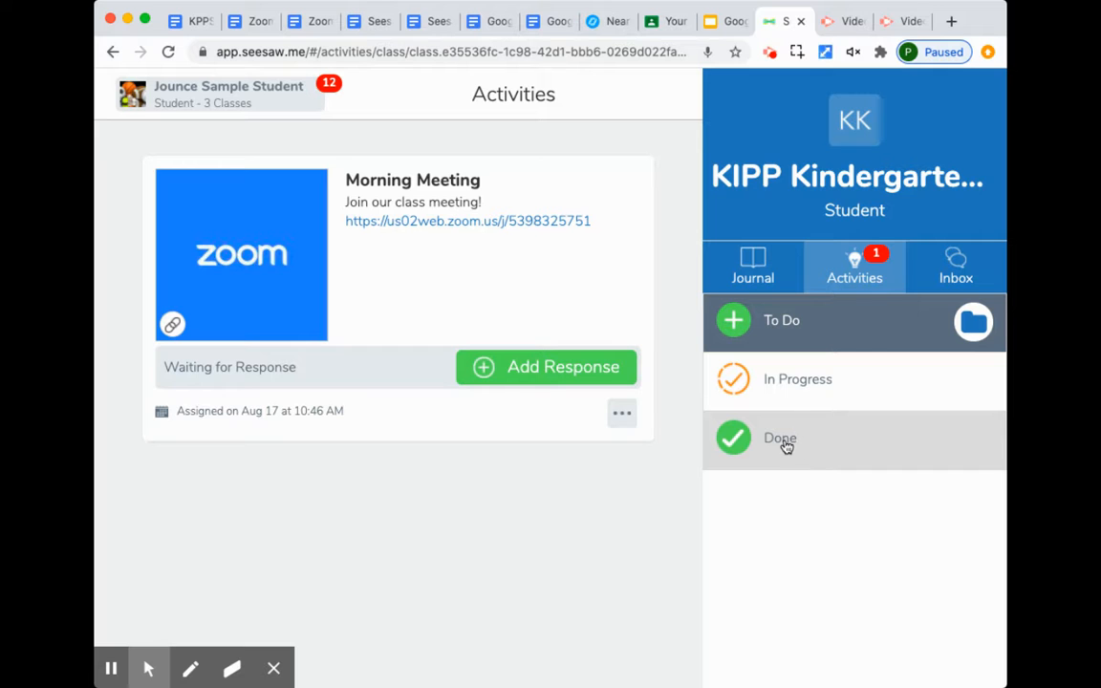
{"action": "left_click", "coordinate": [780, 438]}
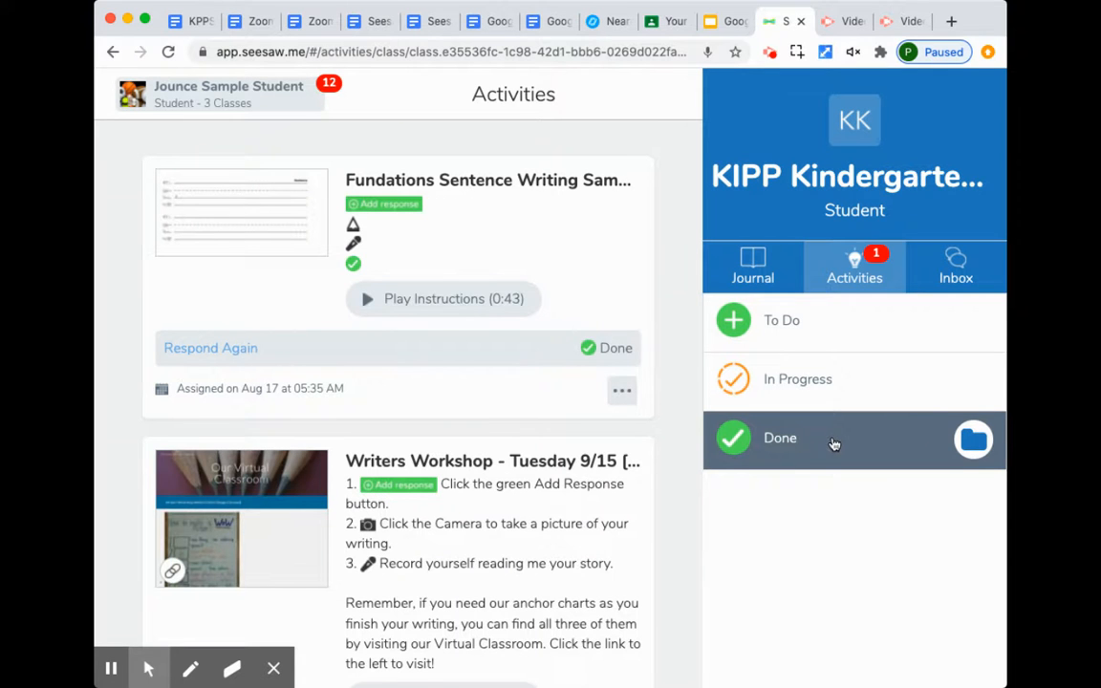
{"action": "scroll", "scroll_direction": "down", "scroll_amount": 3}
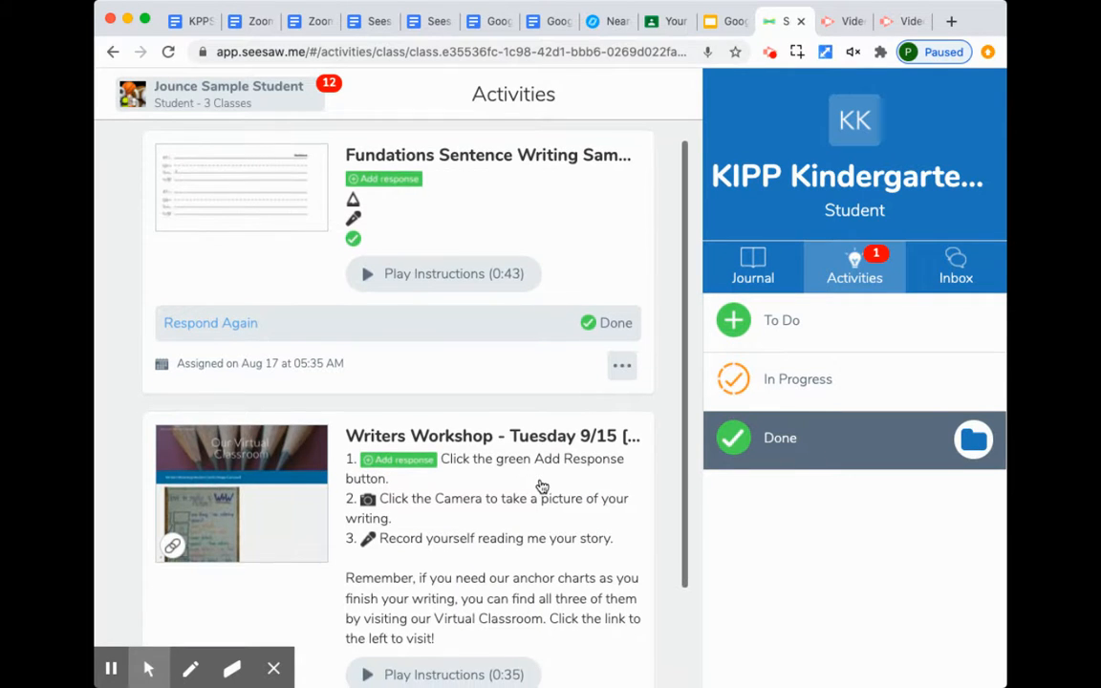
{"action": "scroll", "scroll_direction": "up", "scroll_amount": 3}
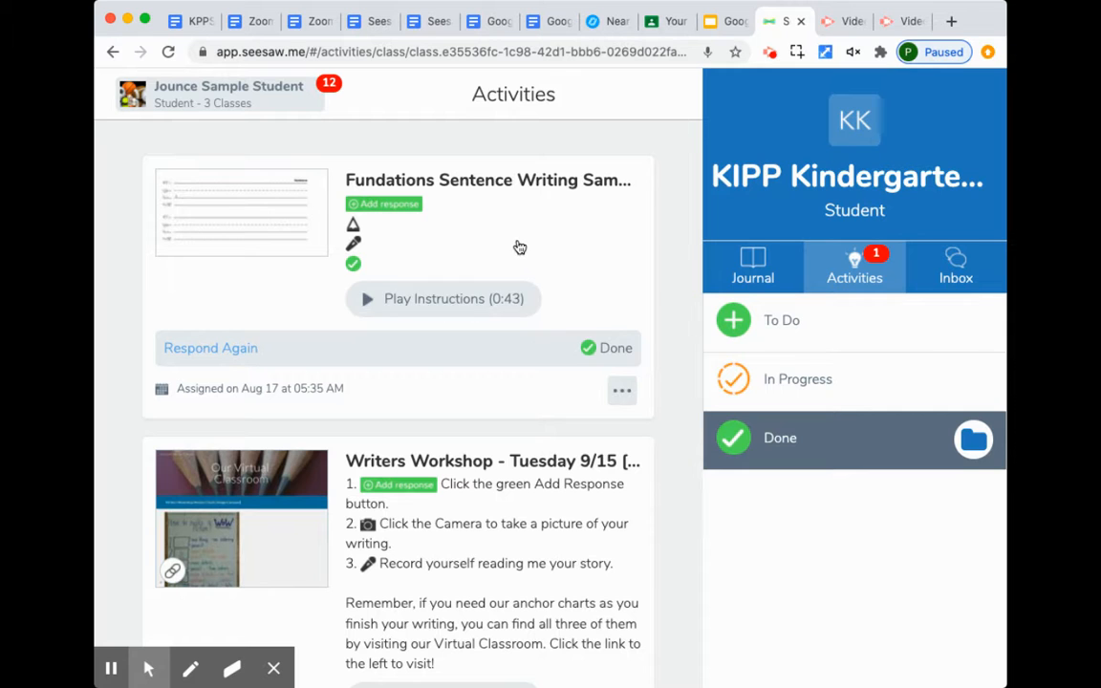
Open Fundations Sentence Writing Sample and view the student's response awaiting approval.
{"action": "left_click", "coordinate": [488, 180]}
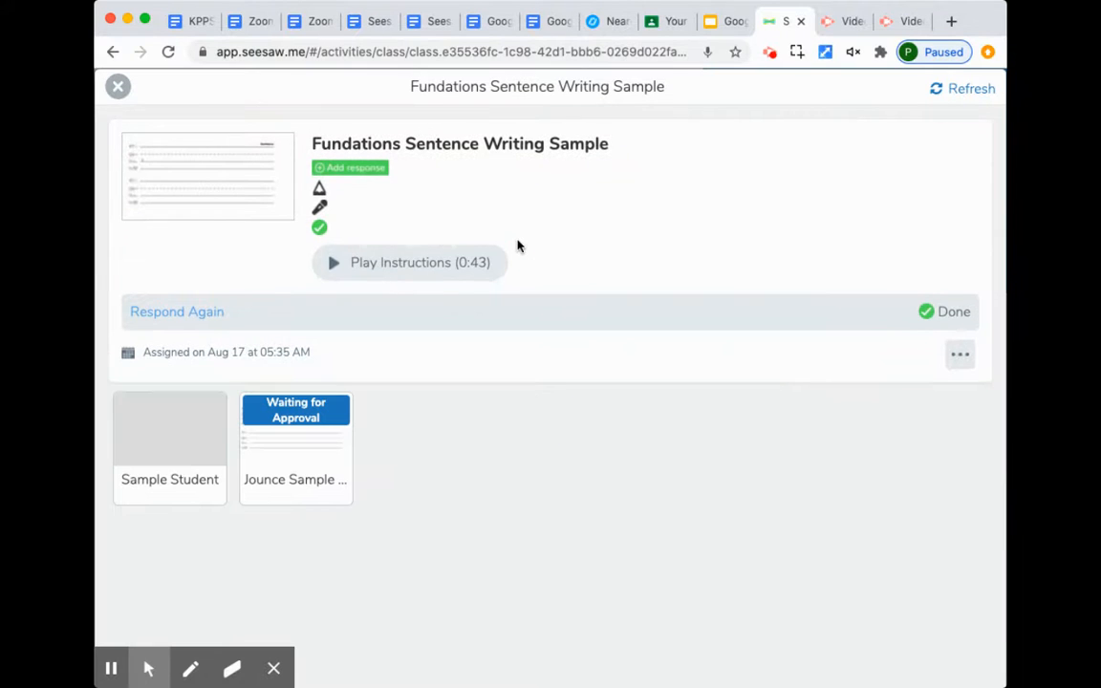
{"action": "scroll", "scroll_direction": "down", "scroll_amount": 3}
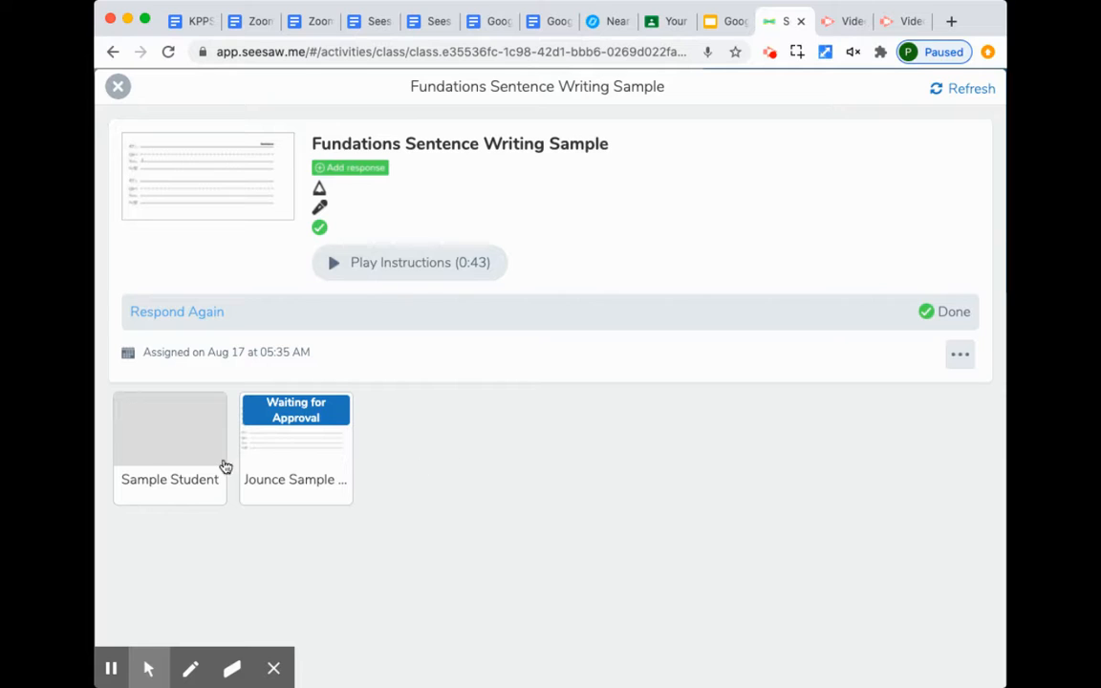
{"action": "left_click", "coordinate": [295, 447]}
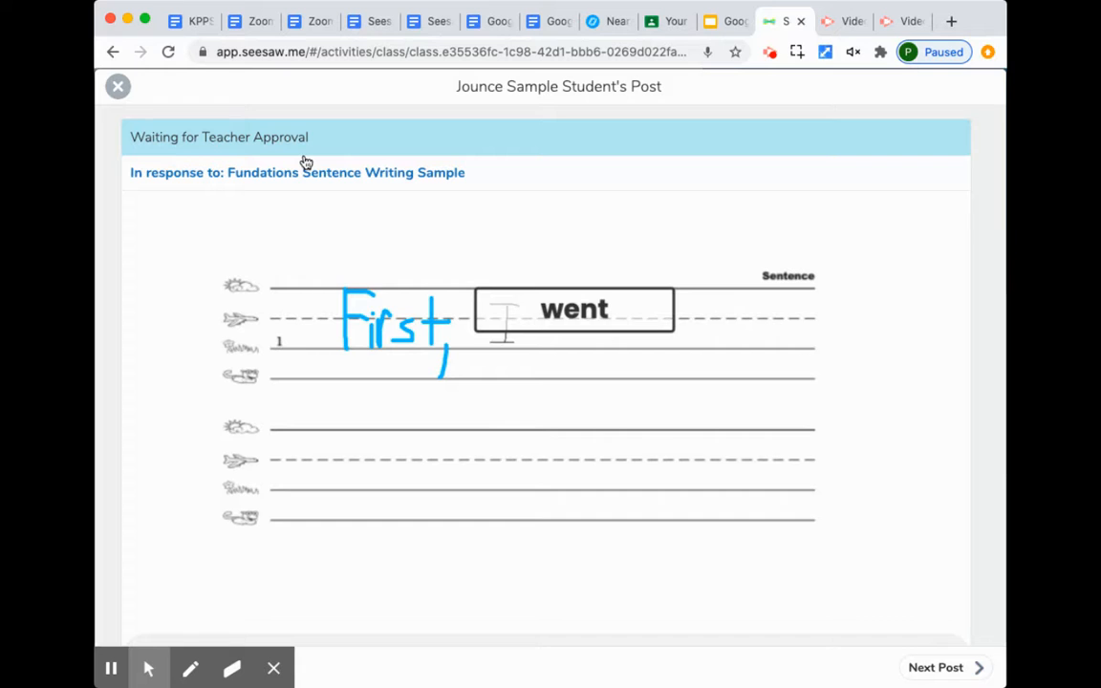
{"action": "mouse_move", "coordinate": [306, 209]}
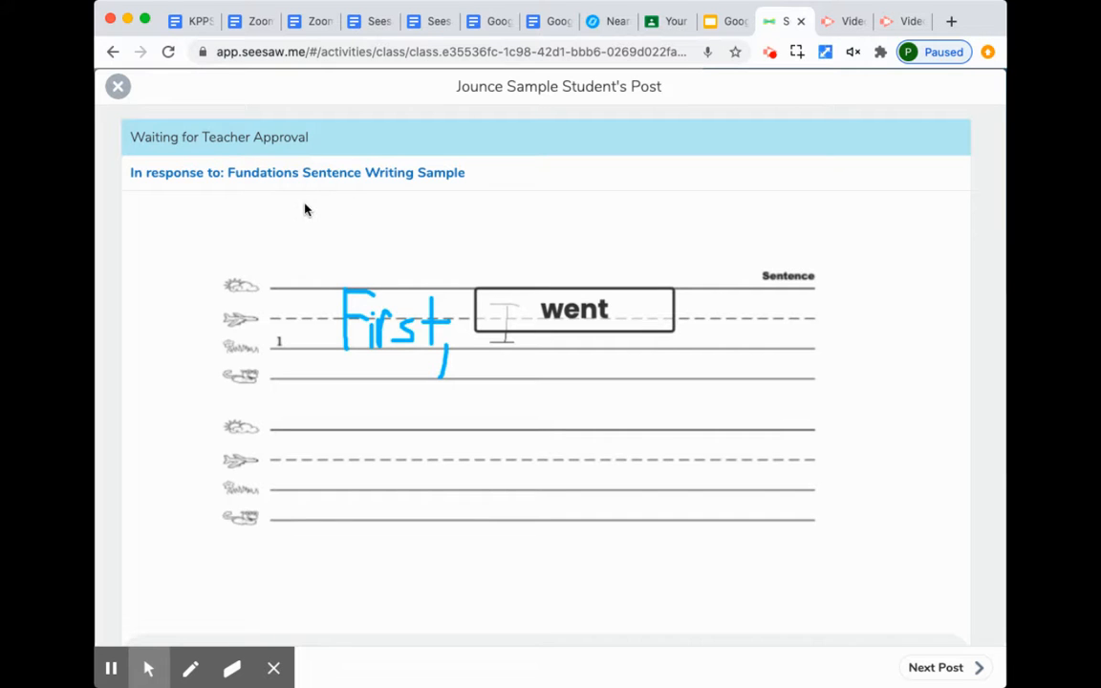
{"action": "mouse_move", "coordinate": [265, 155]}
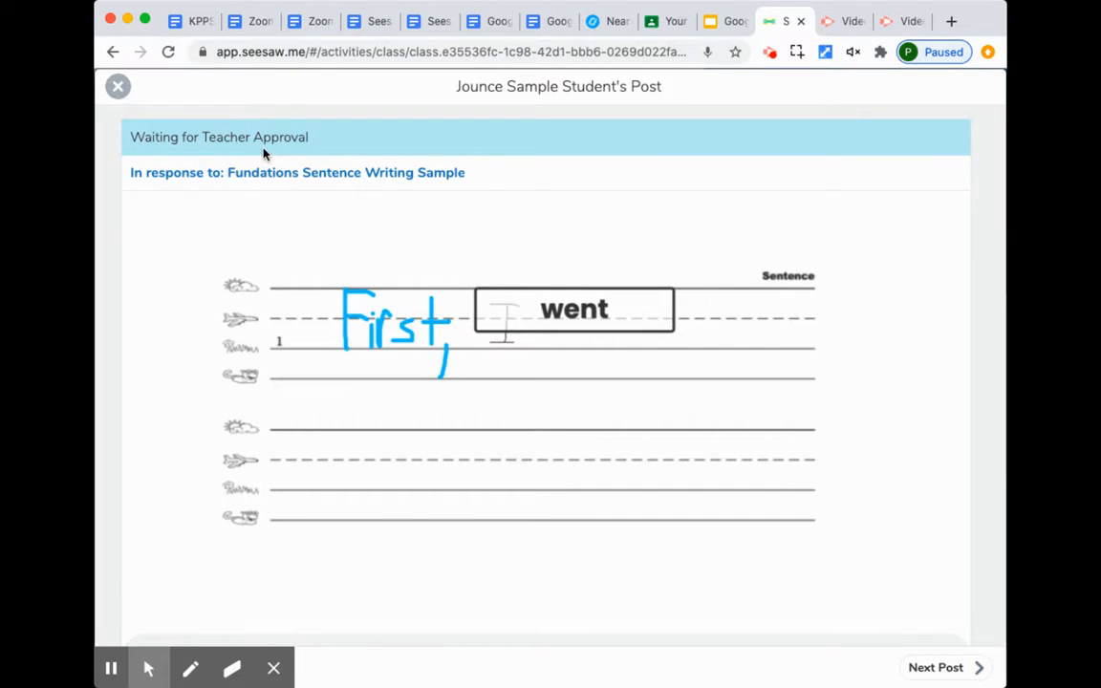
{"action": "scroll", "scroll_direction": "down", "scroll_amount": 3}
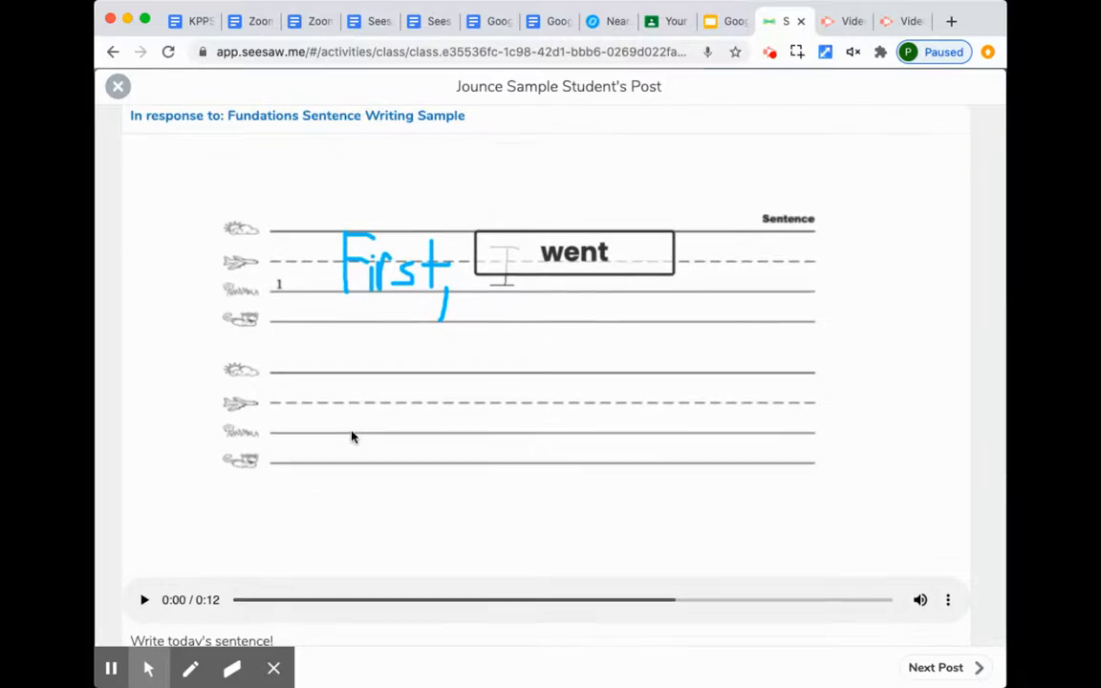
{"action": "scroll", "scroll_direction": "down", "scroll_amount": 3}
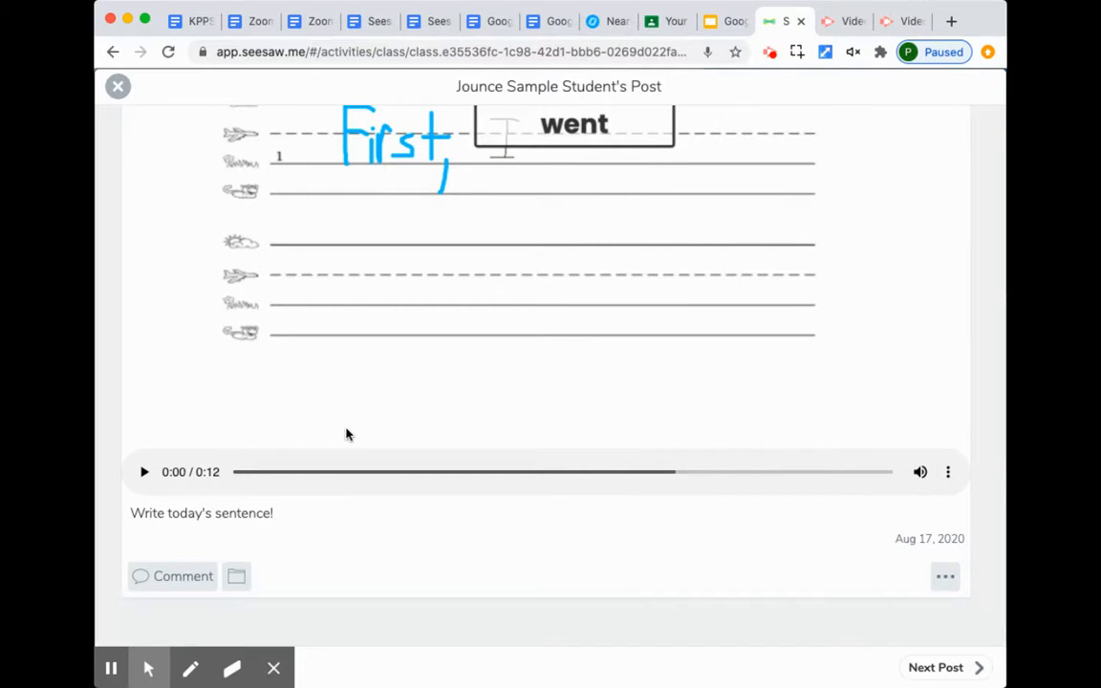
{"action": "left_click", "coordinate": [117, 86]}
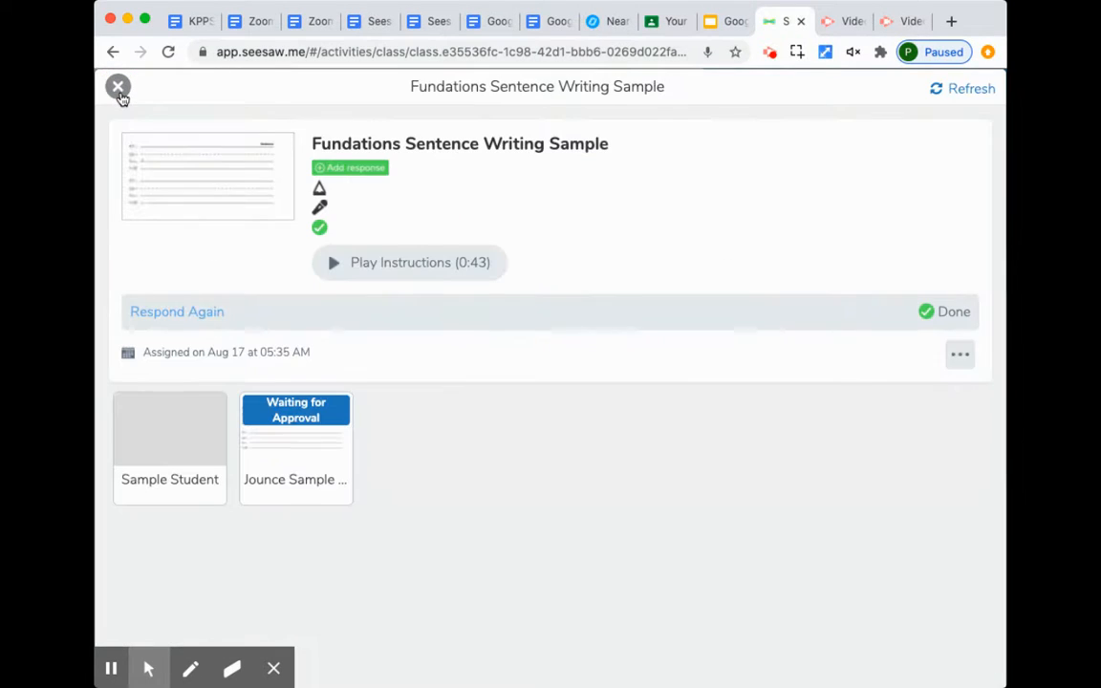
View the Writers Workshop Writing post with teacher comment, then close back to Done.
{"action": "left_click", "coordinate": [117, 87]}
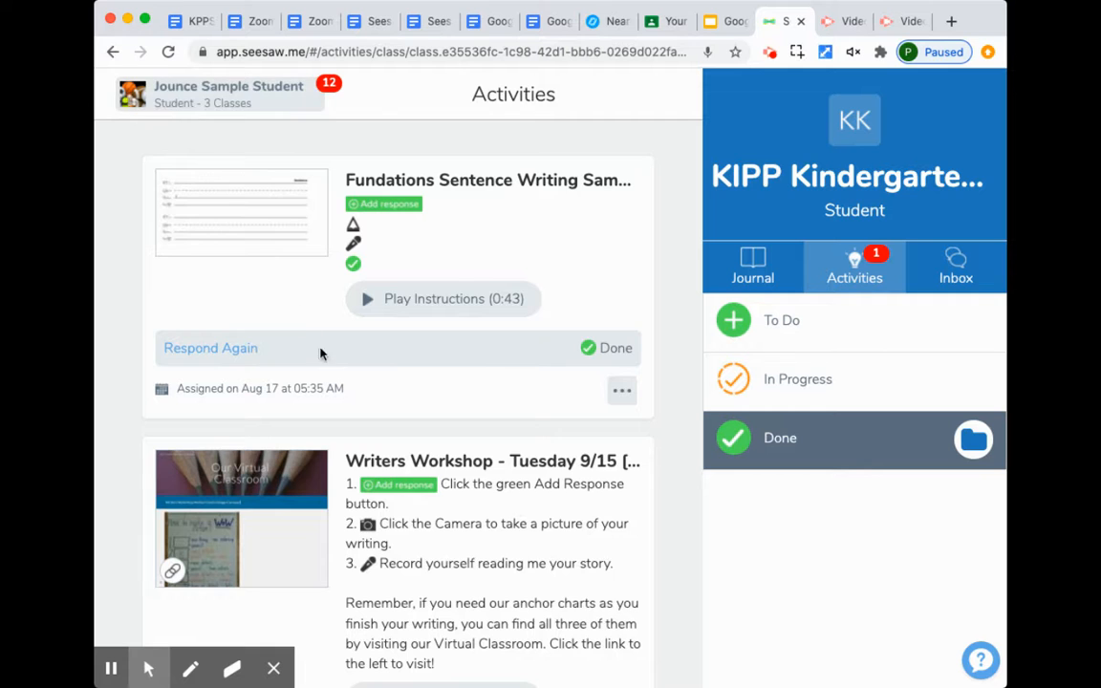
{"action": "scroll", "scroll_direction": "down", "scroll_amount": 3}
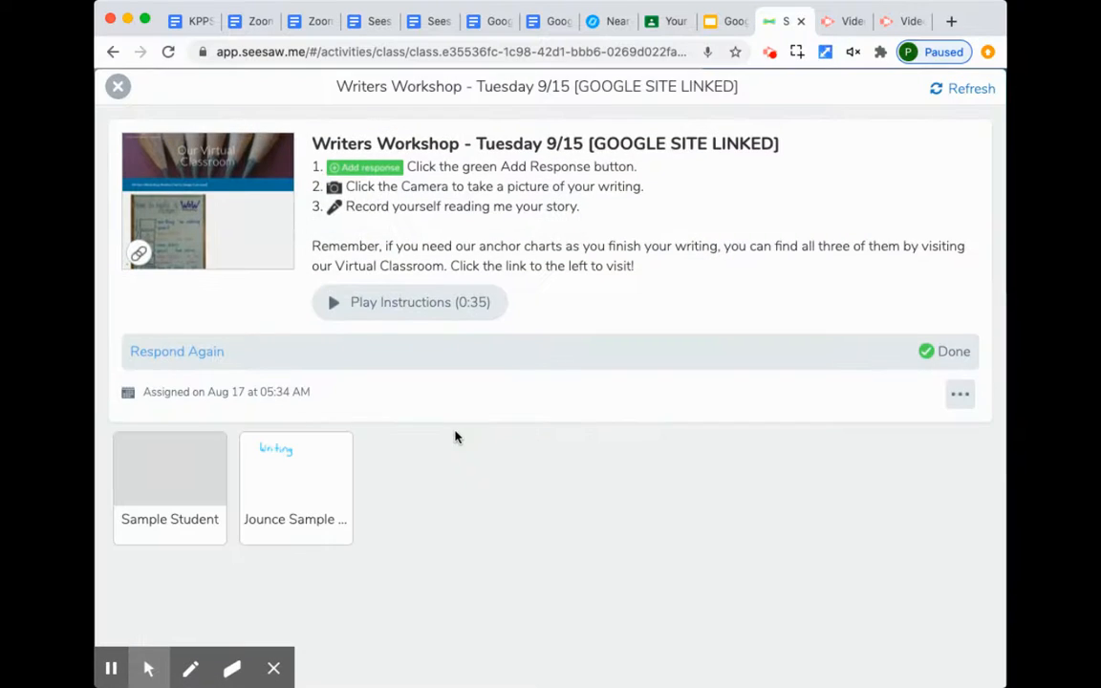
{"action": "mouse_move", "coordinate": [309, 481]}
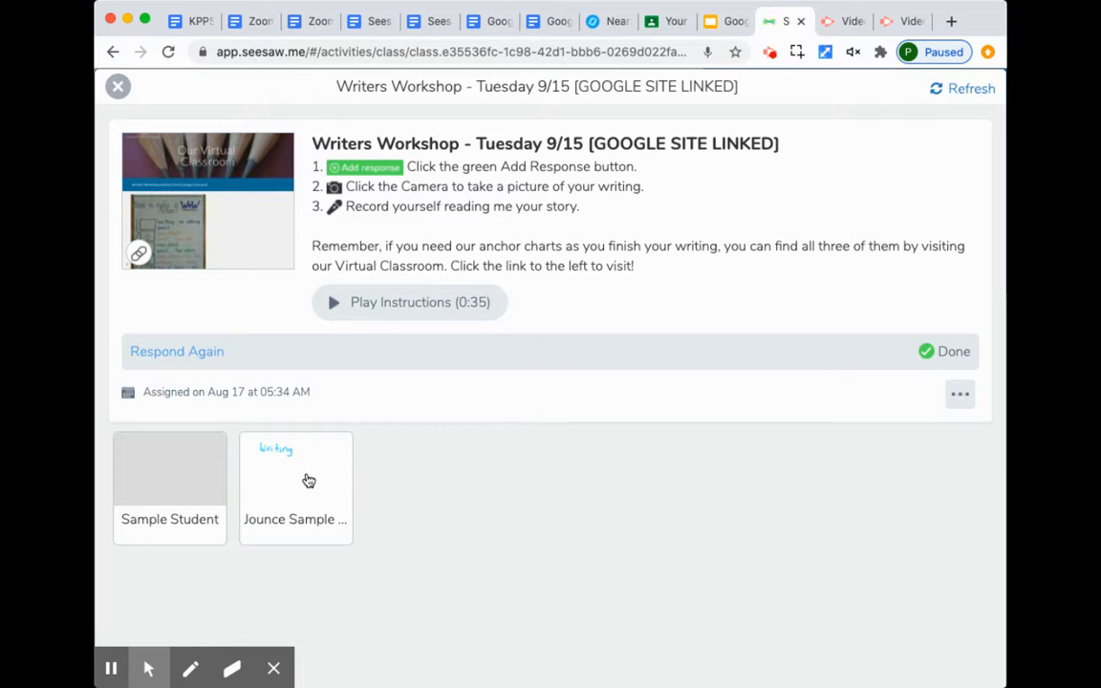
{"action": "left_click", "coordinate": [300, 487]}
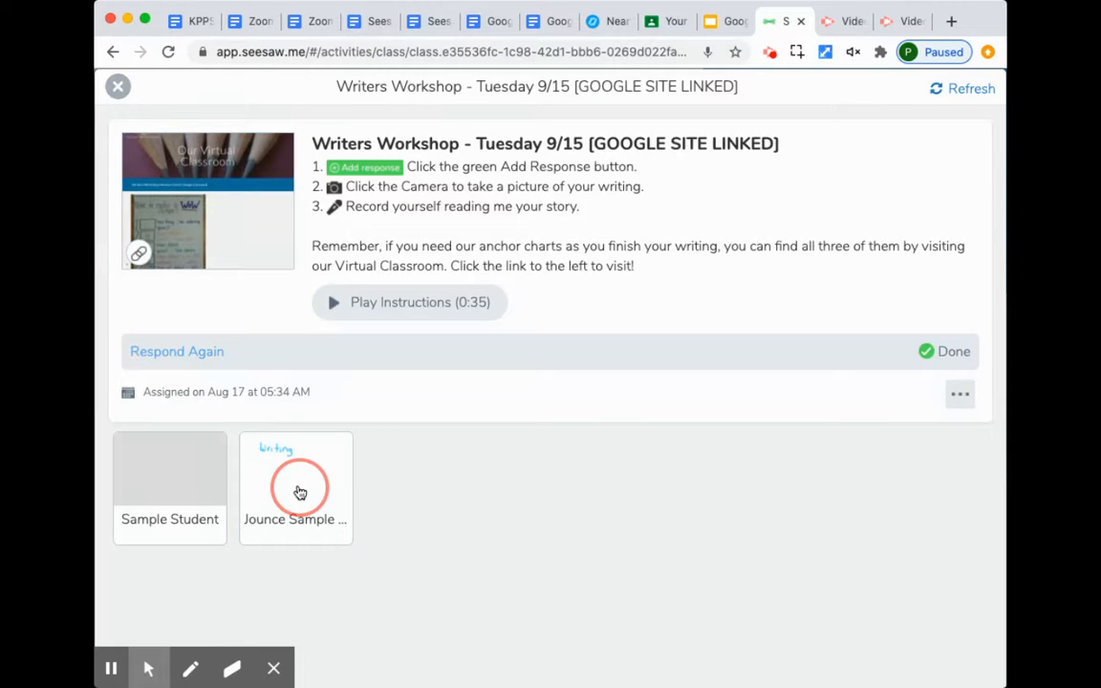
{"action": "left_click", "coordinate": [295, 487]}
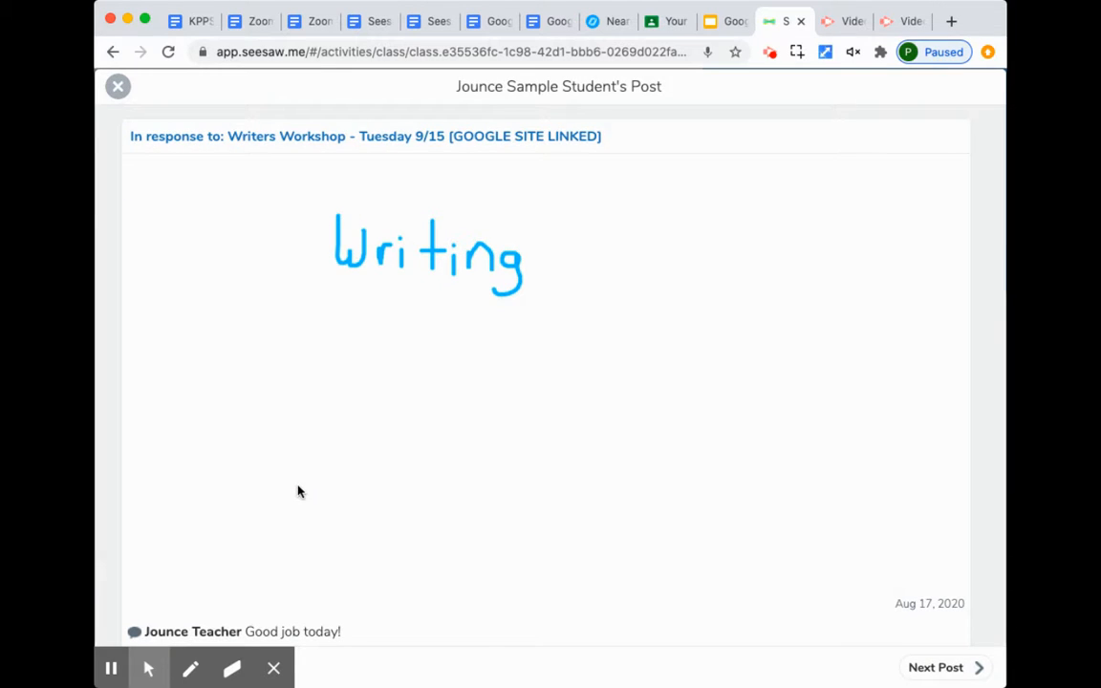
{"action": "scroll", "scroll_direction": "down", "scroll_amount": 3}
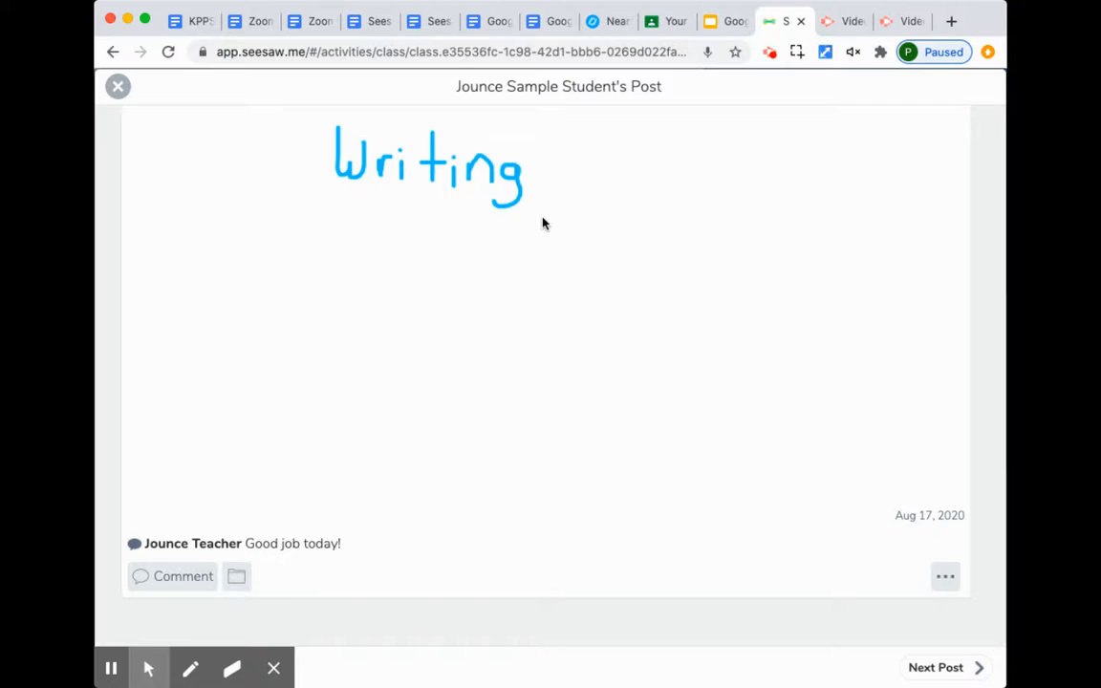
{"action": "mouse_move", "coordinate": [283, 601]}
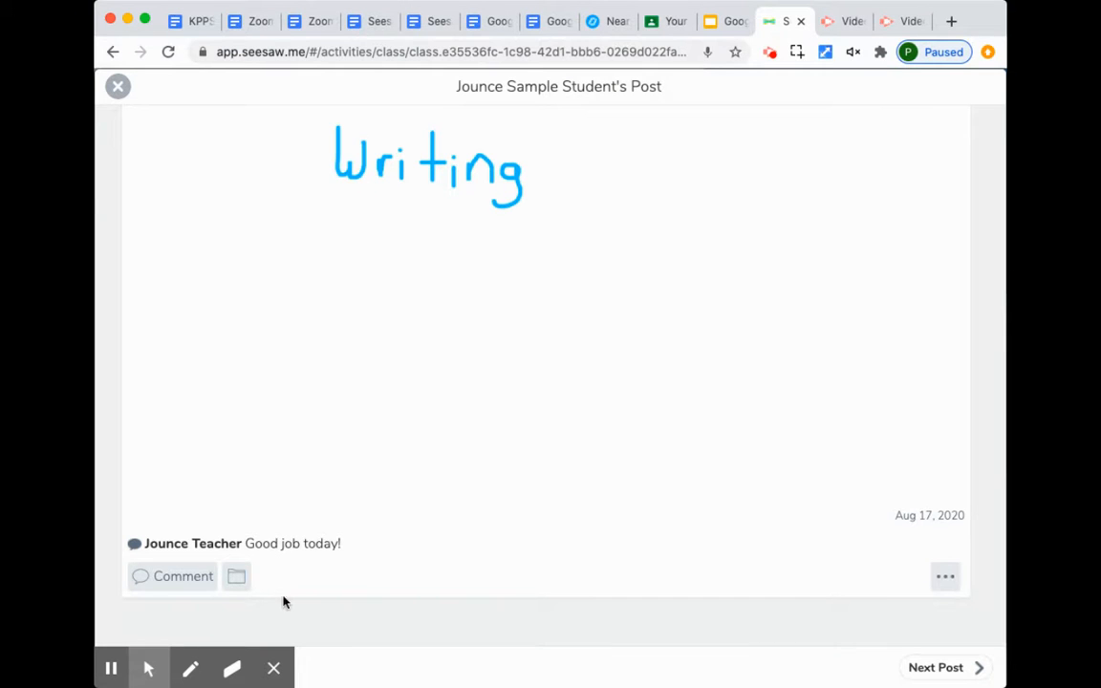
{"action": "scroll", "scroll_direction": "up", "scroll_amount": 3}
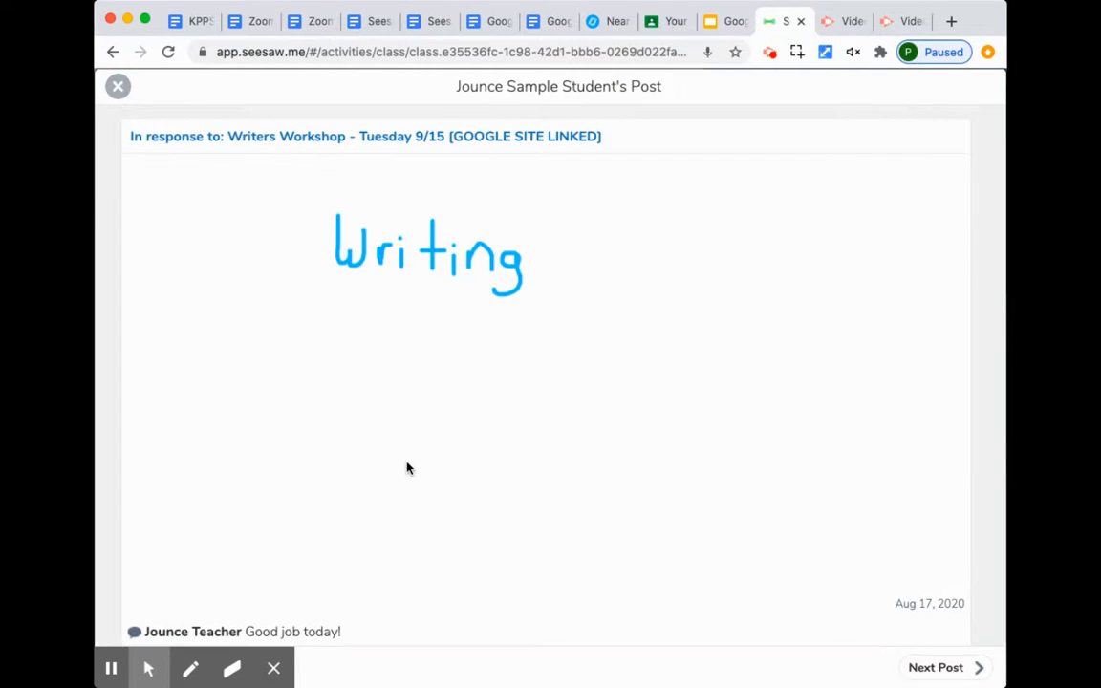
{"action": "left_click", "coordinate": [118, 86]}
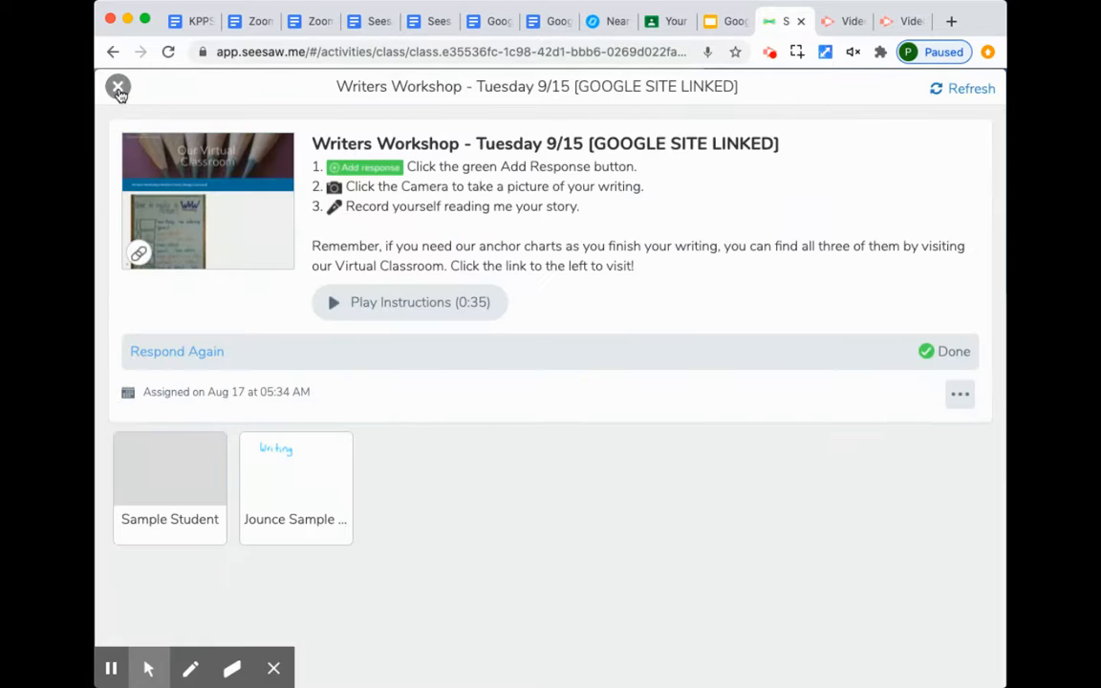
{"action": "left_click", "coordinate": [117, 86]}
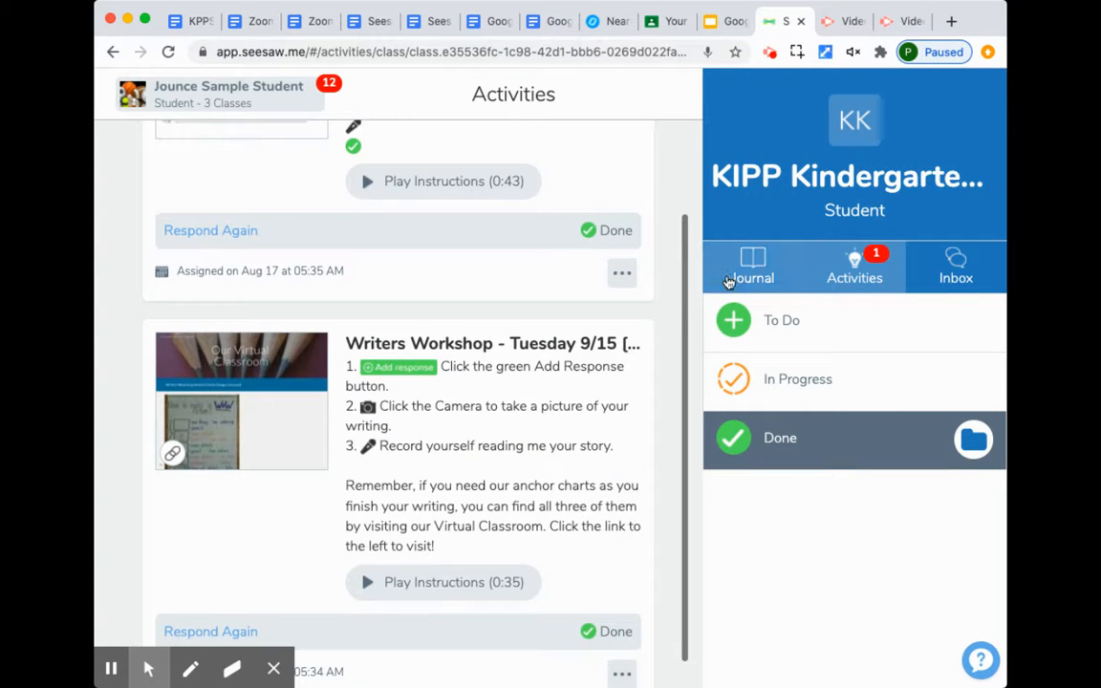
Check the Writing post in the Journal, then return to the Done activities list.
{"action": "left_click", "coordinate": [751, 267]}
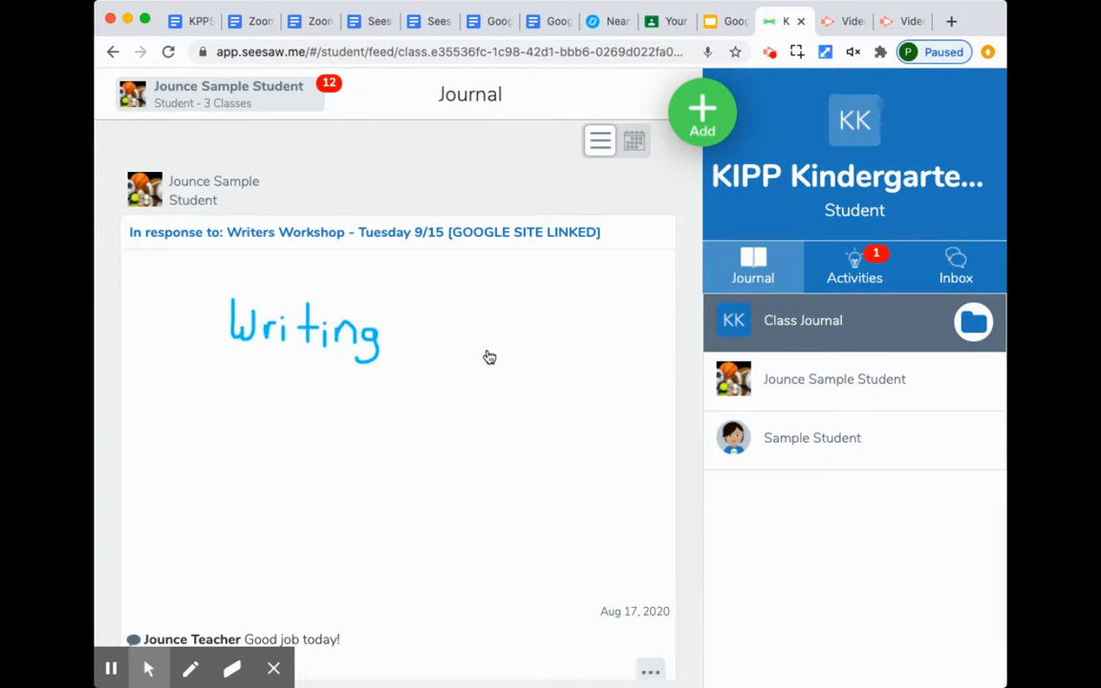
{"action": "scroll", "scroll_direction": "down", "scroll_amount": 3}
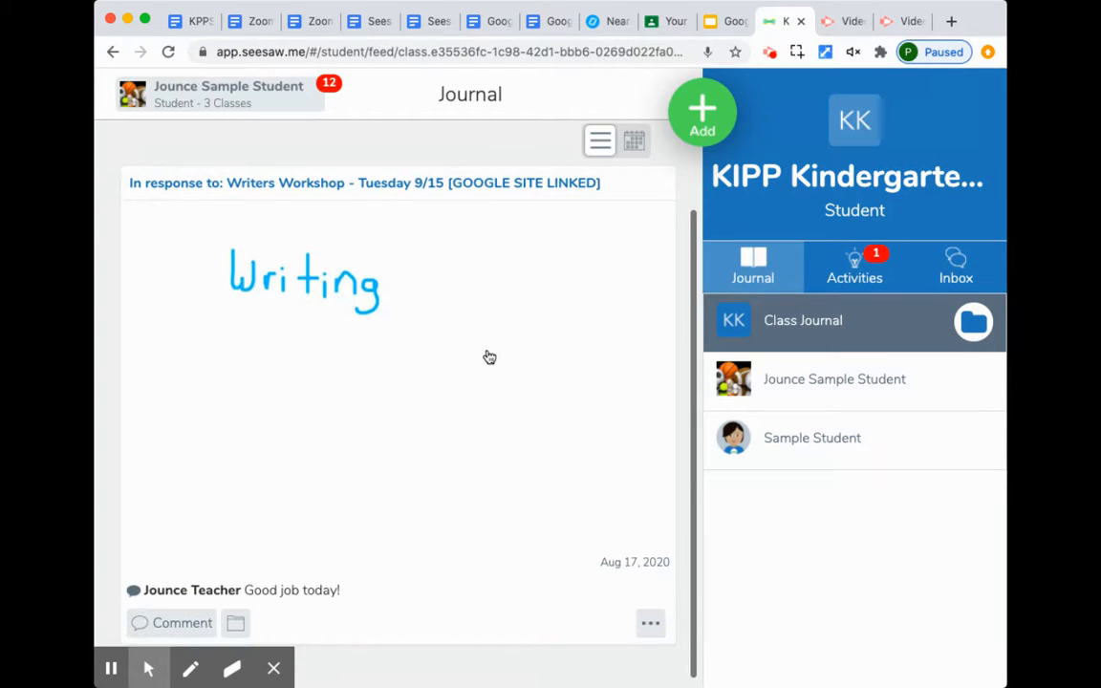
{"action": "left_click", "coordinate": [854, 266]}
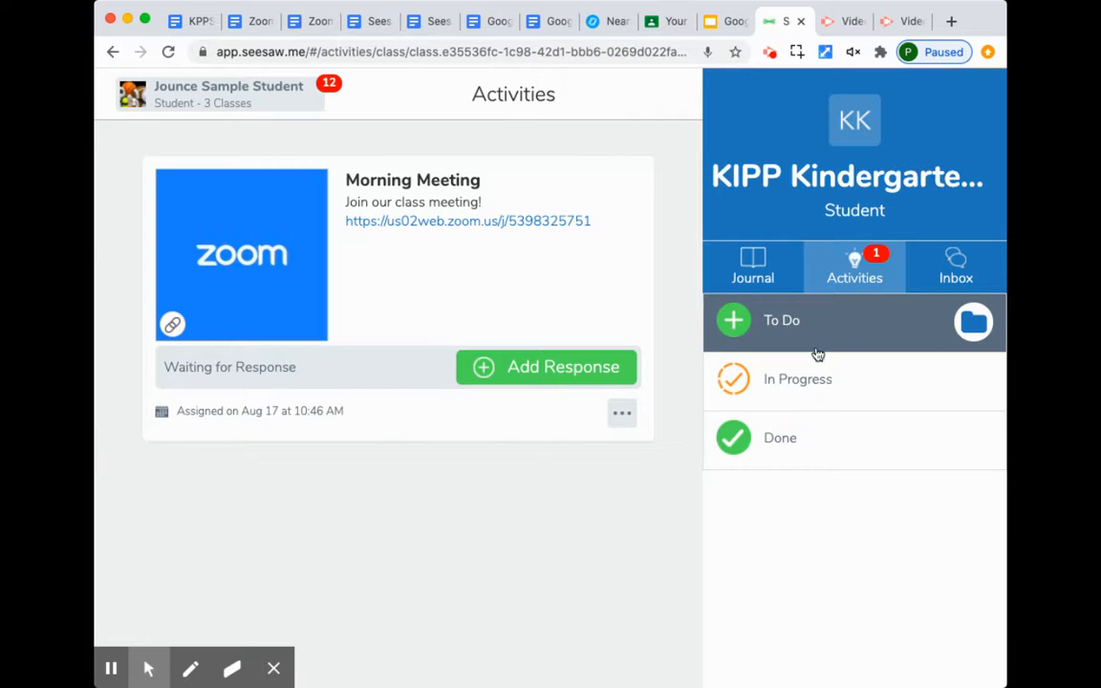
{"action": "left_click", "coordinate": [779, 437]}
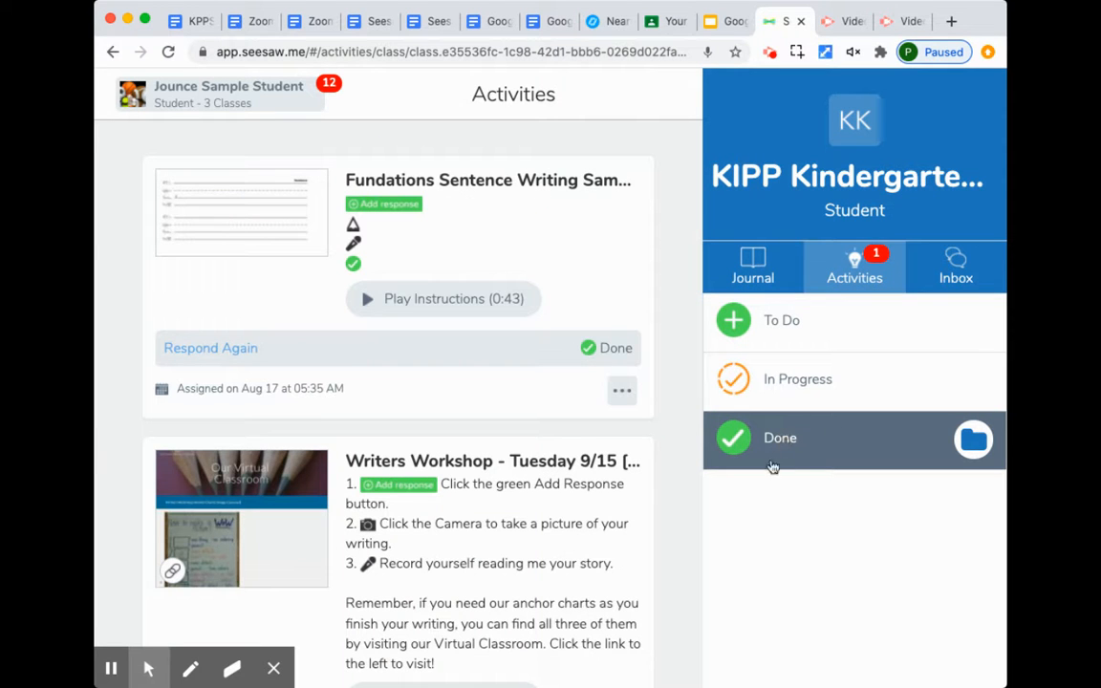
{"action": "mouse_move", "coordinate": [508, 256]}
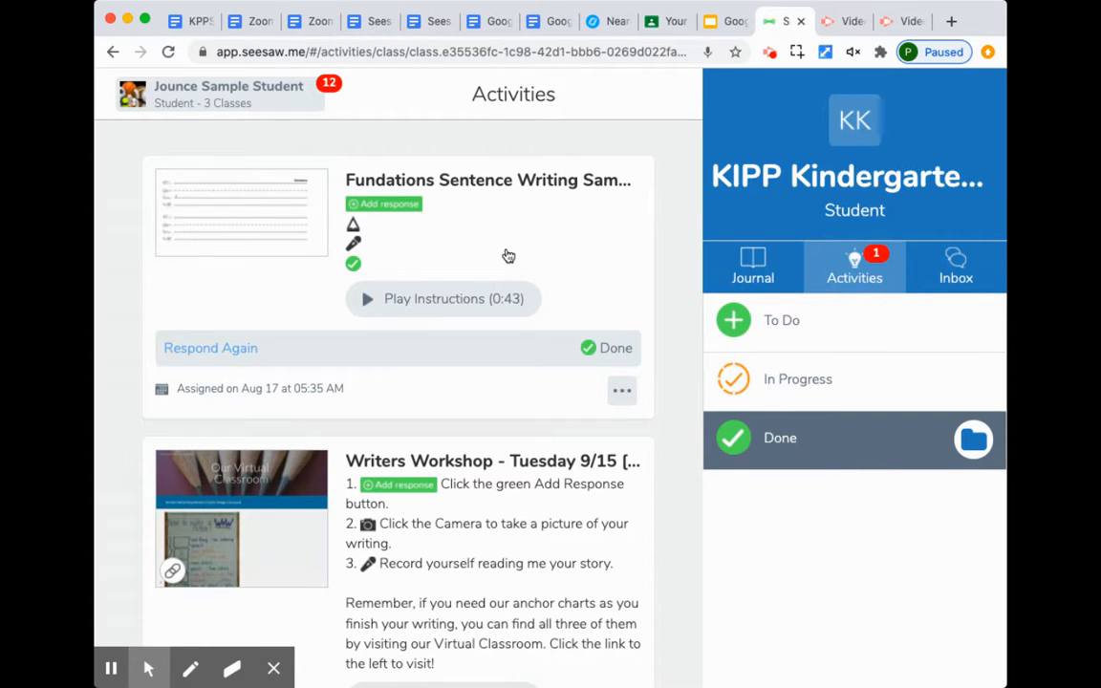
{"action": "scroll", "scroll_direction": "down", "scroll_amount": 3}
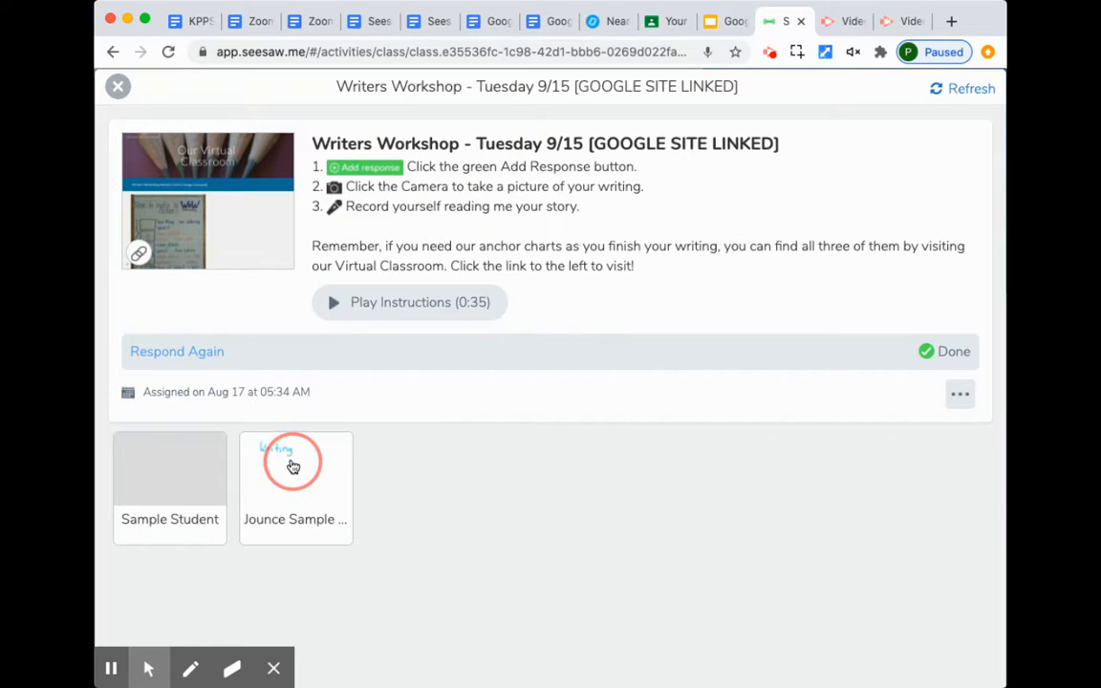
Reopen the student's Writing response, then close the post and activity.
{"action": "left_click", "coordinate": [294, 463]}
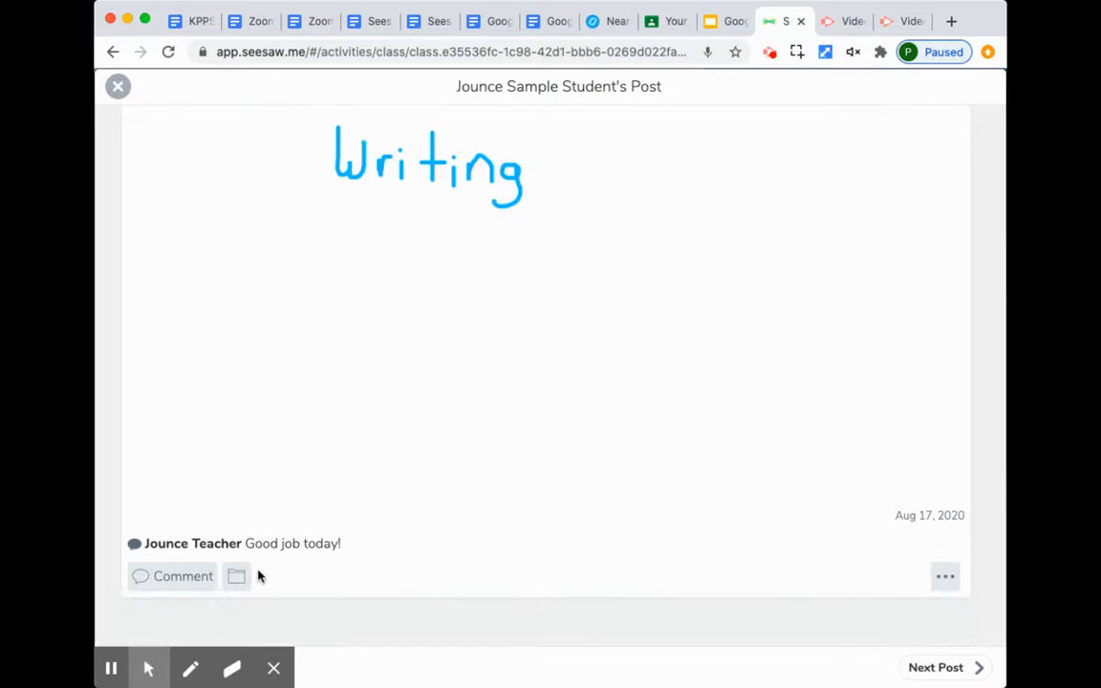
{"action": "left_click", "coordinate": [118, 86]}
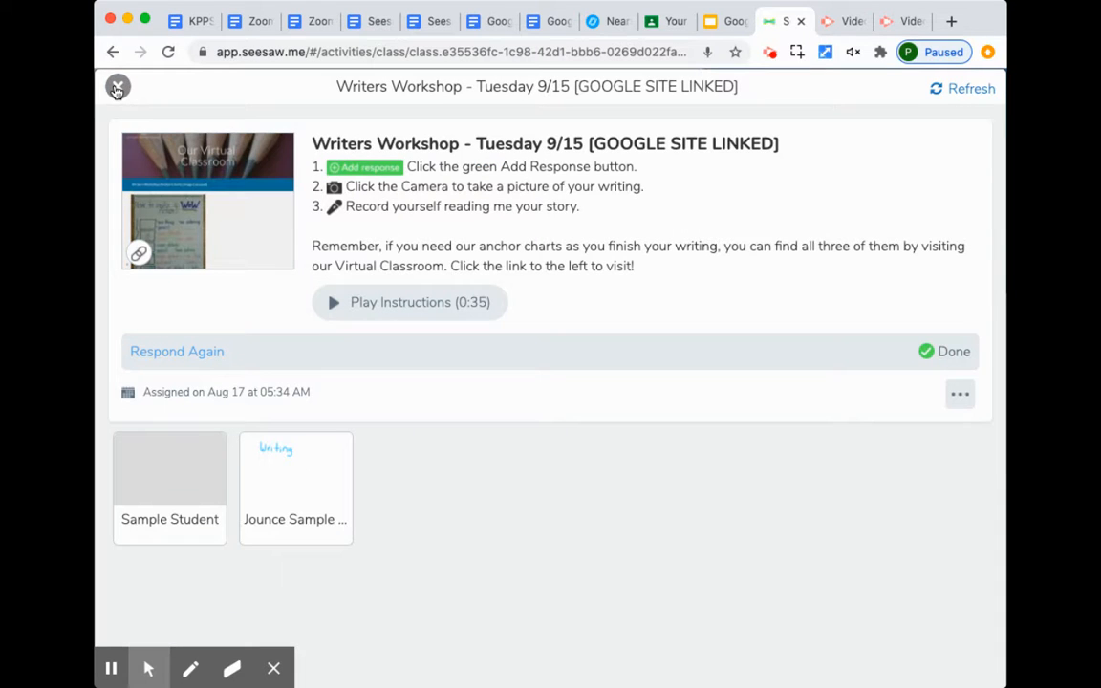
{"action": "left_click", "coordinate": [118, 87]}
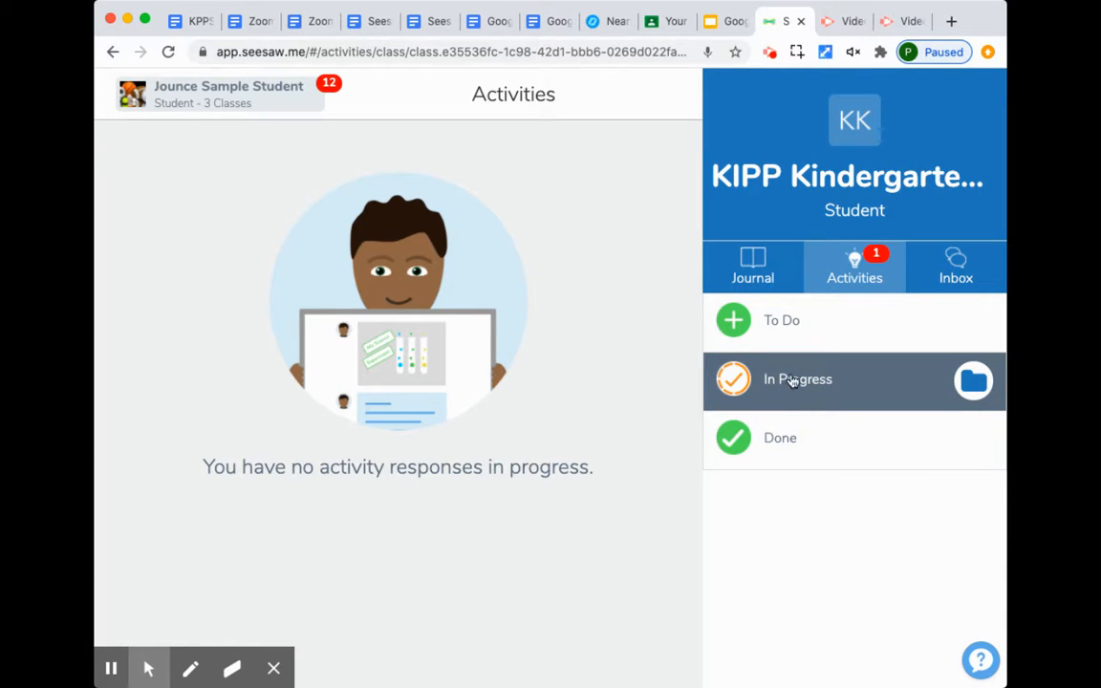
{"action": "mouse_move", "coordinate": [881, 277]}
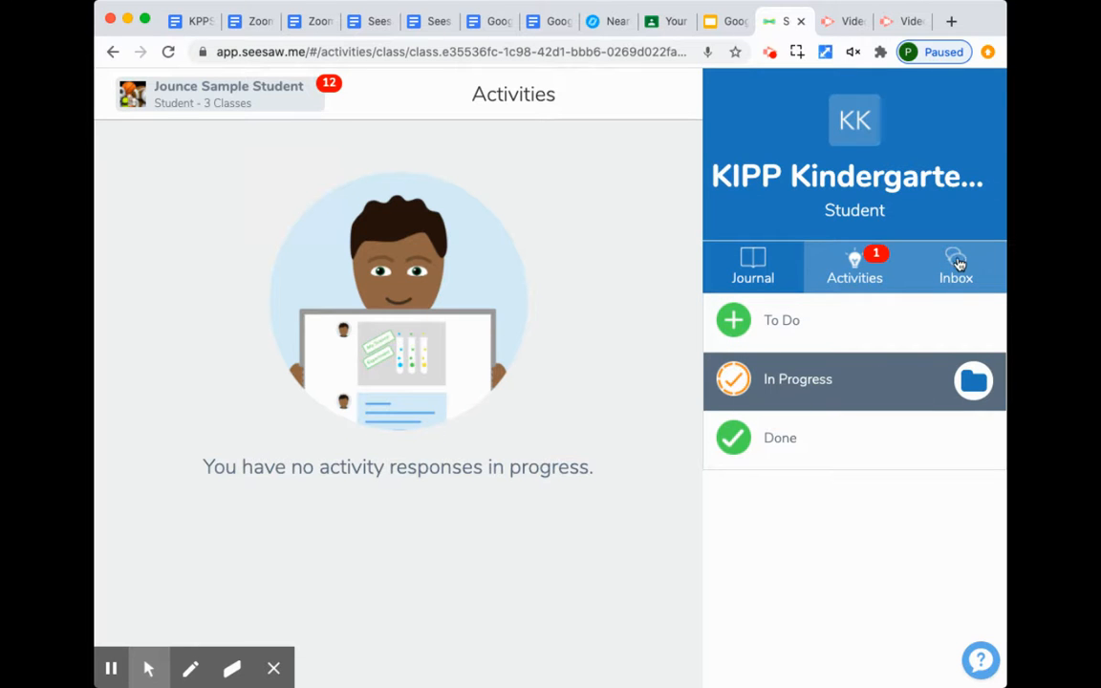
Open the Inbox and its Notifications listing returned work and the teacher's comment.
{"action": "left_click", "coordinate": [956, 266]}
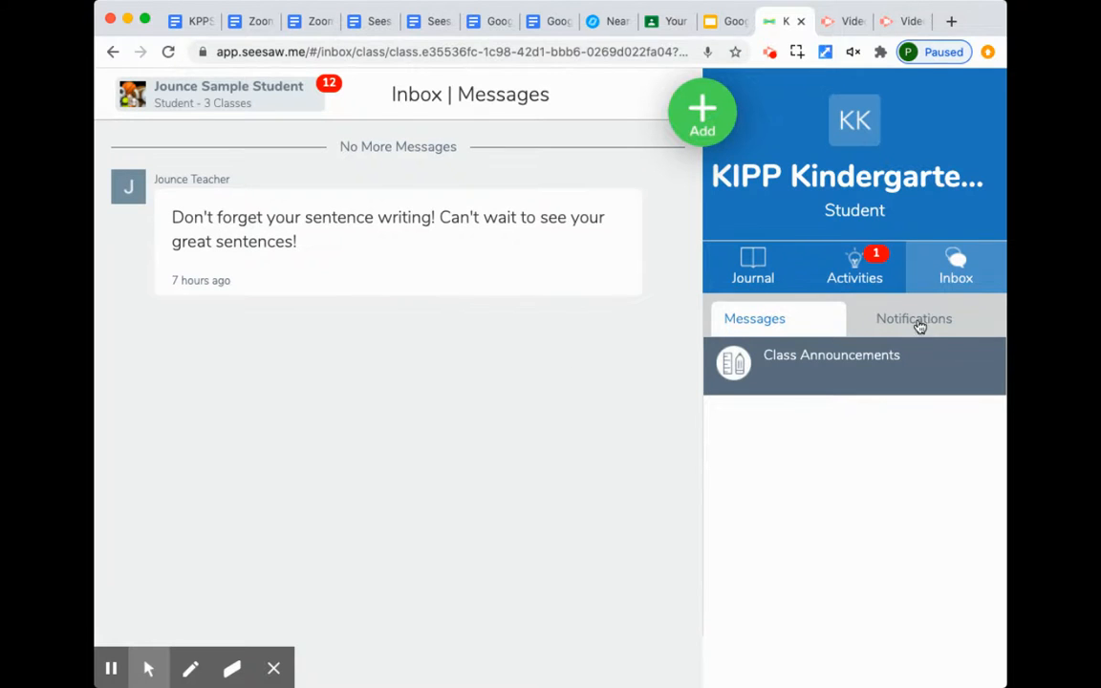
{"action": "left_click", "coordinate": [913, 318]}
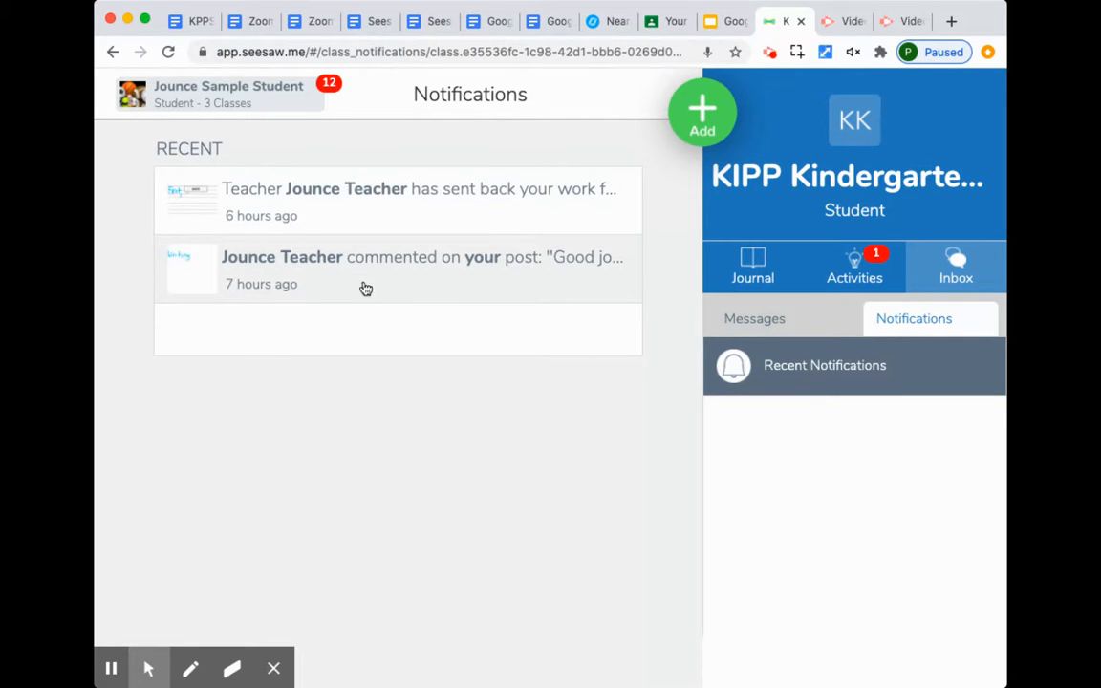
{"action": "mouse_move", "coordinate": [507, 280]}
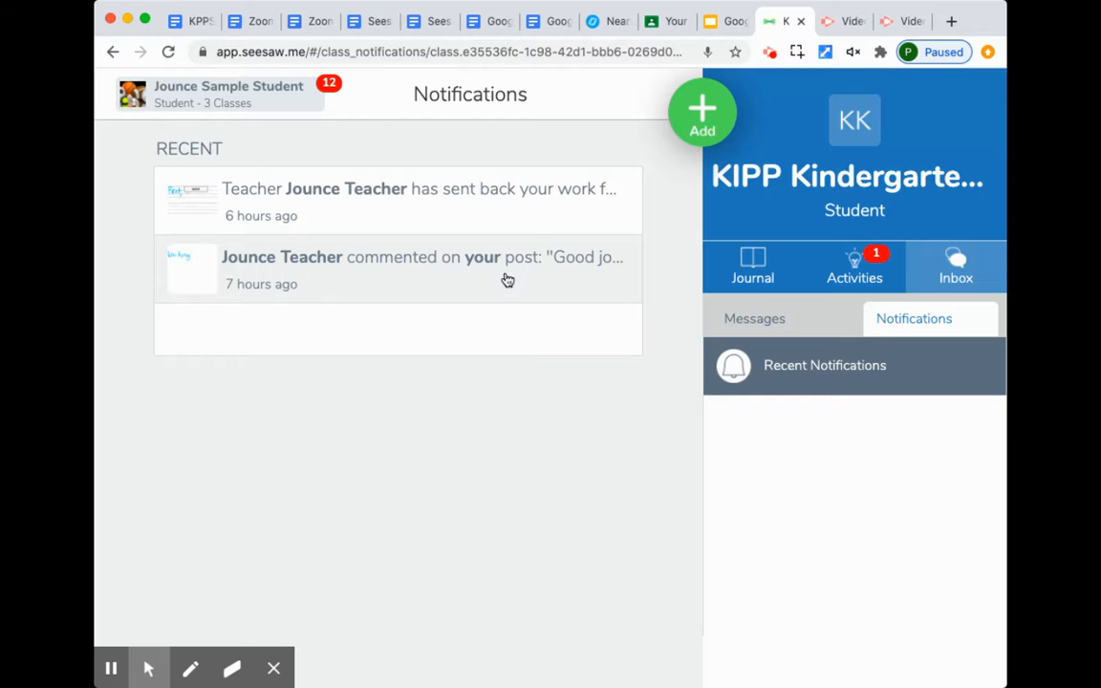